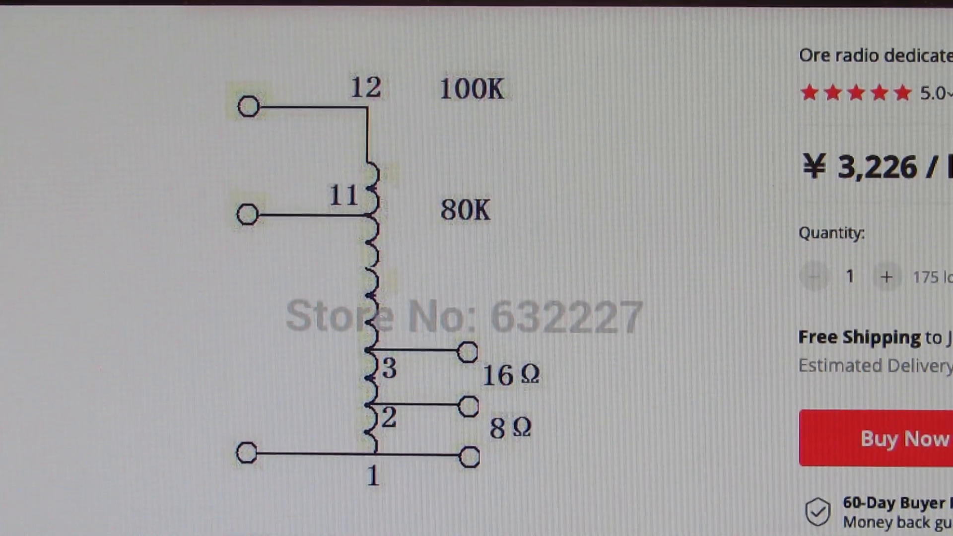
pyautogui.scroll(-3)
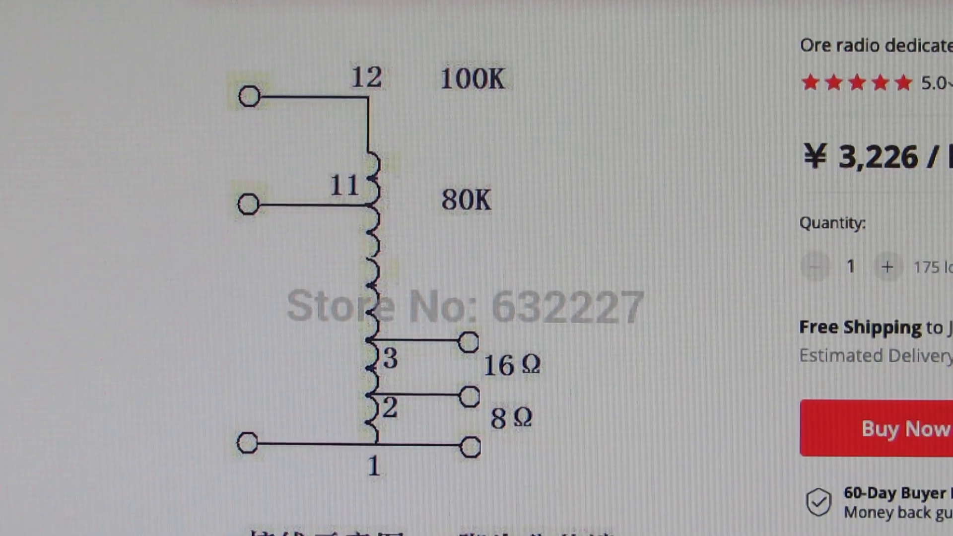